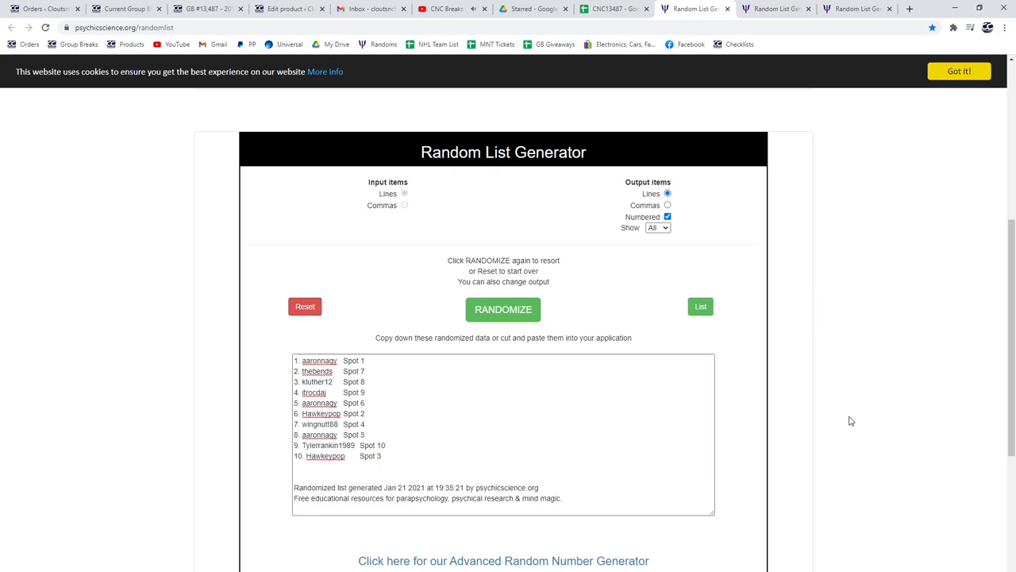
pyautogui.moveTo(832, 416)
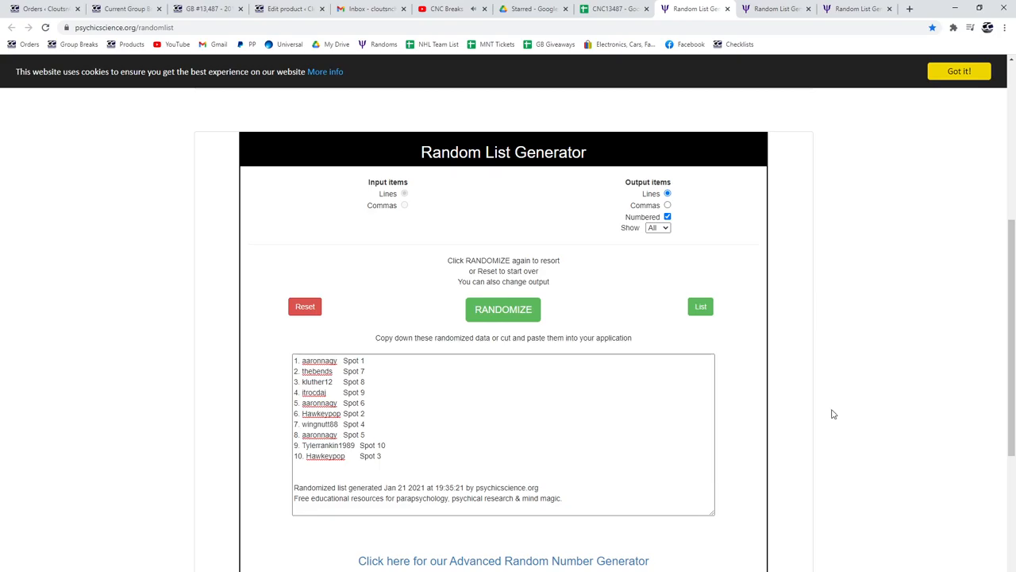
# - Reshuffle the participant spot list twice and bring the shuffled names over to the spreadsheet
pyautogui.click(504, 309)
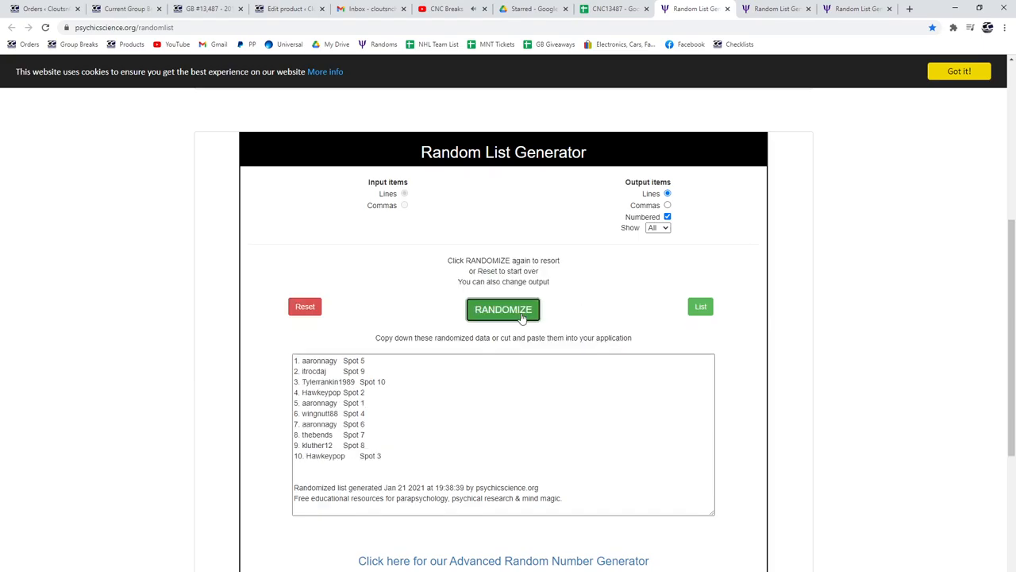
pyautogui.click(503, 308)
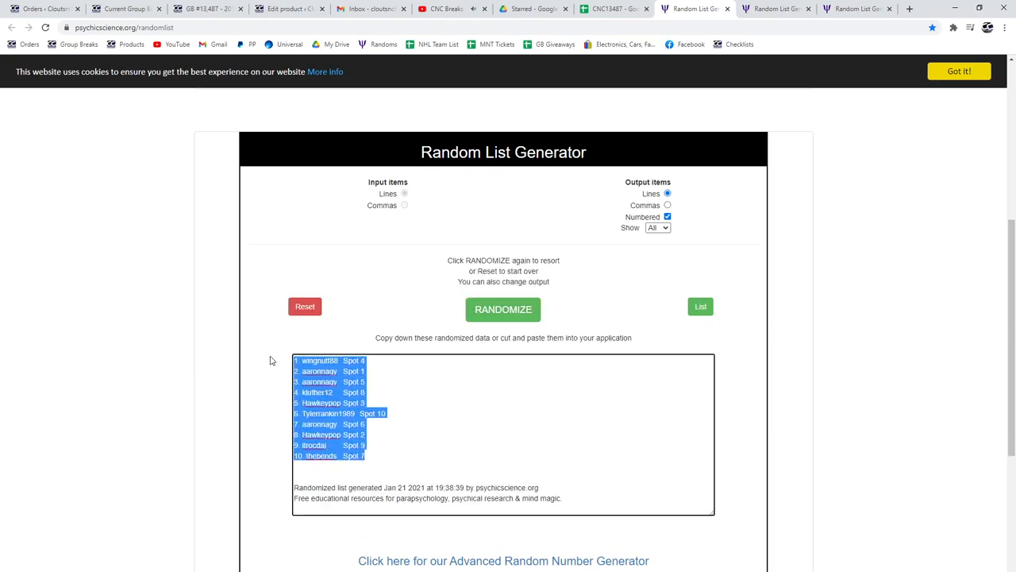
pyautogui.click(606, 10)
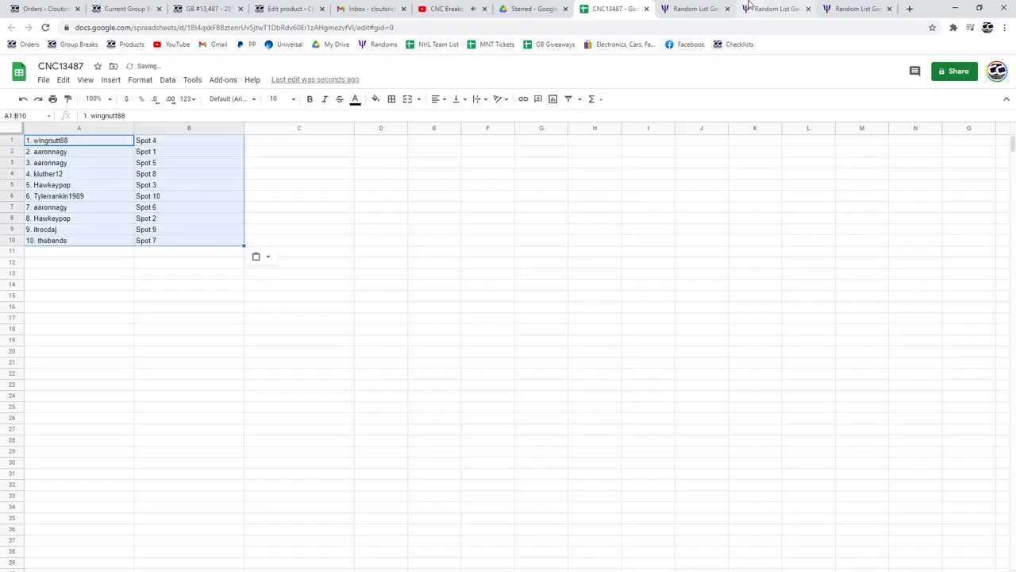
# - Reshuffle the base card surnames (Smith, Keon, Gardner…) and move on to the hit card randomizer
pyautogui.click(778, 9)
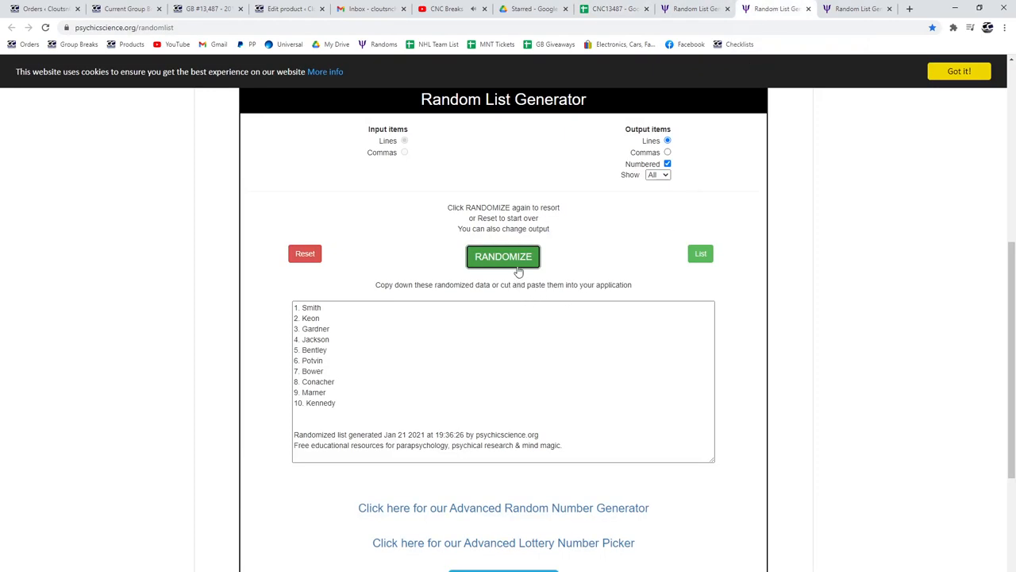
pyautogui.click(501, 255)
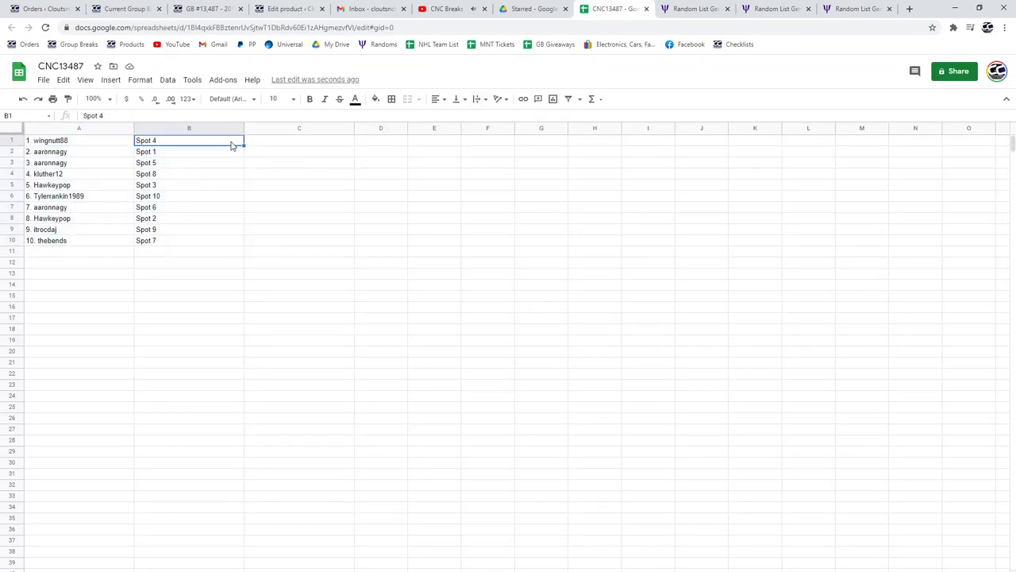
pyautogui.click(856, 9)
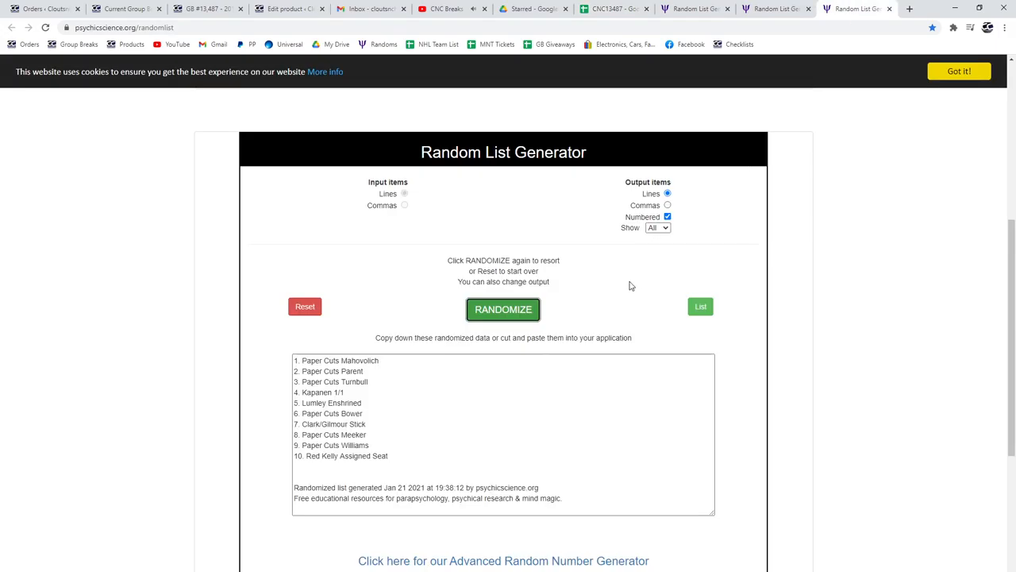
# - Reshuffle the hit card list (Kapanen 1/1, Red Kelly Assigned Seat…) and return to the spreadsheet
pyautogui.click(501, 308)
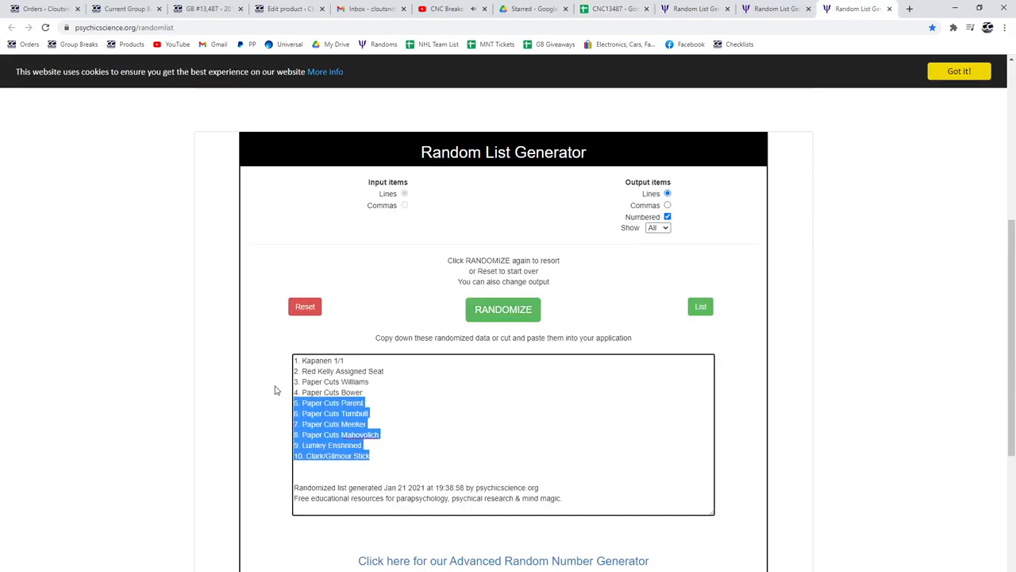
pyautogui.click(607, 9)
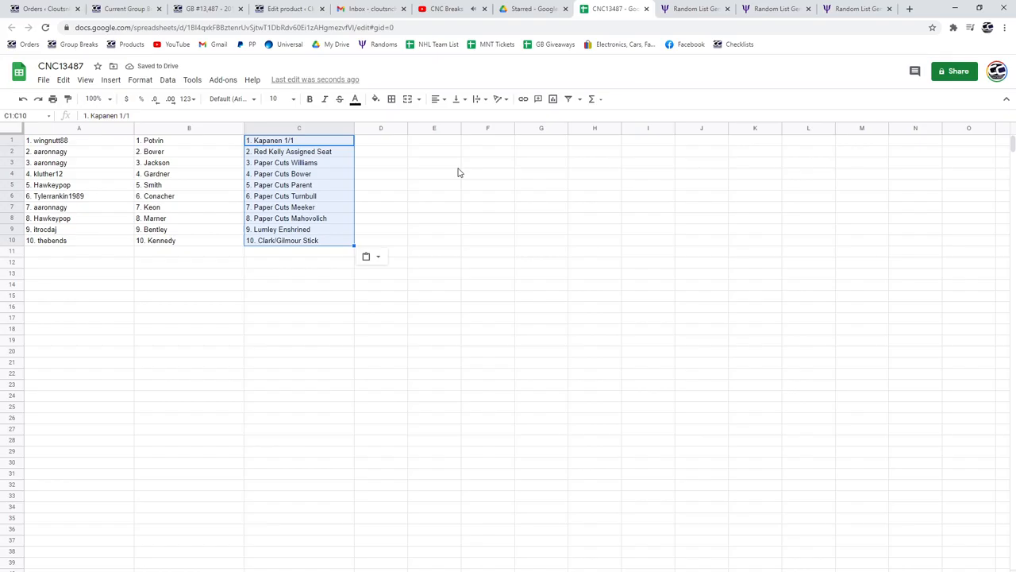
pyautogui.moveTo(73, 162)
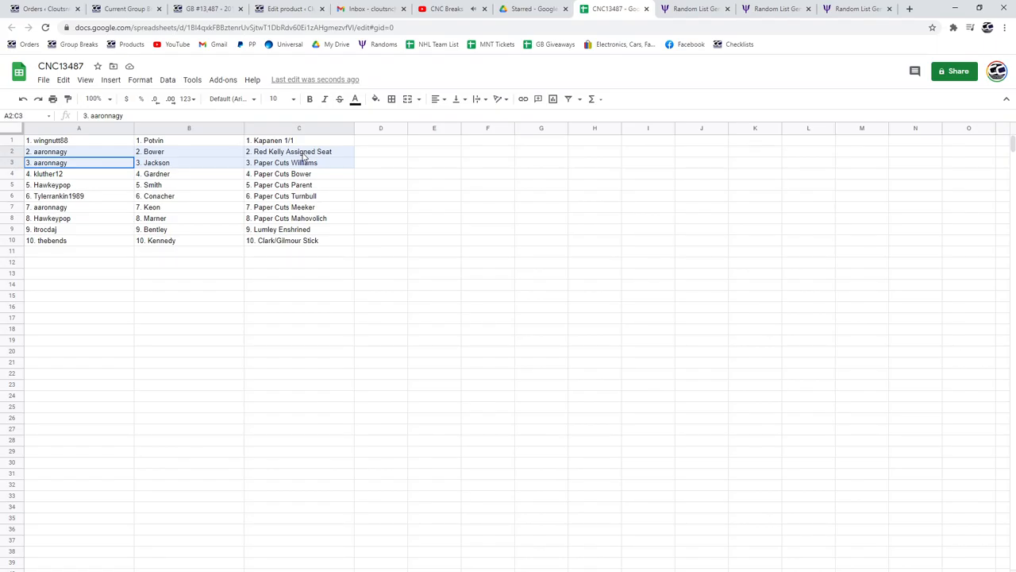
# - Check rows 4 and 5 line up across participant, base card and hit card columns, reaching Smith with Paper Cuts Parent
pyautogui.click(79, 173)
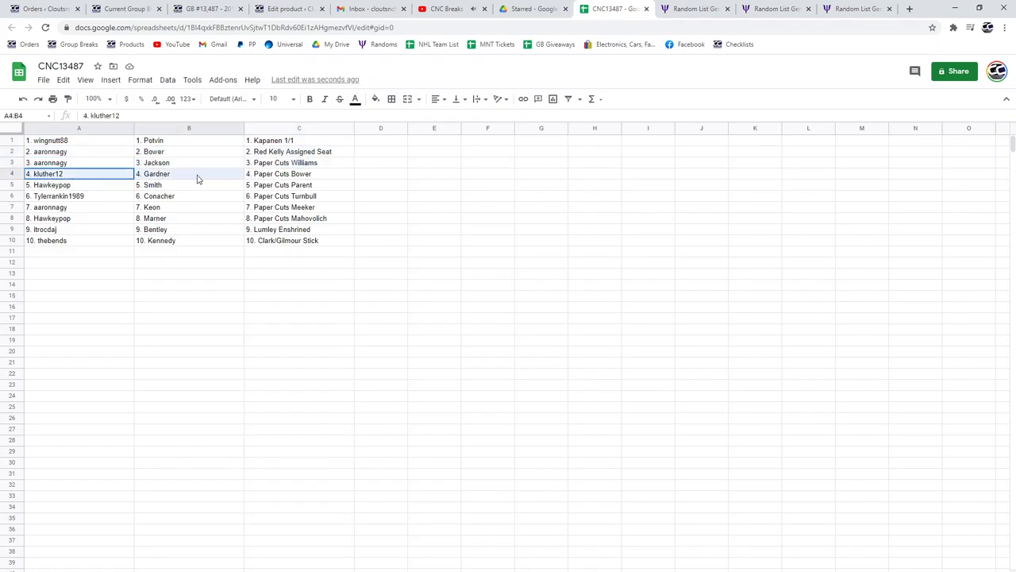
pyautogui.click(298, 173)
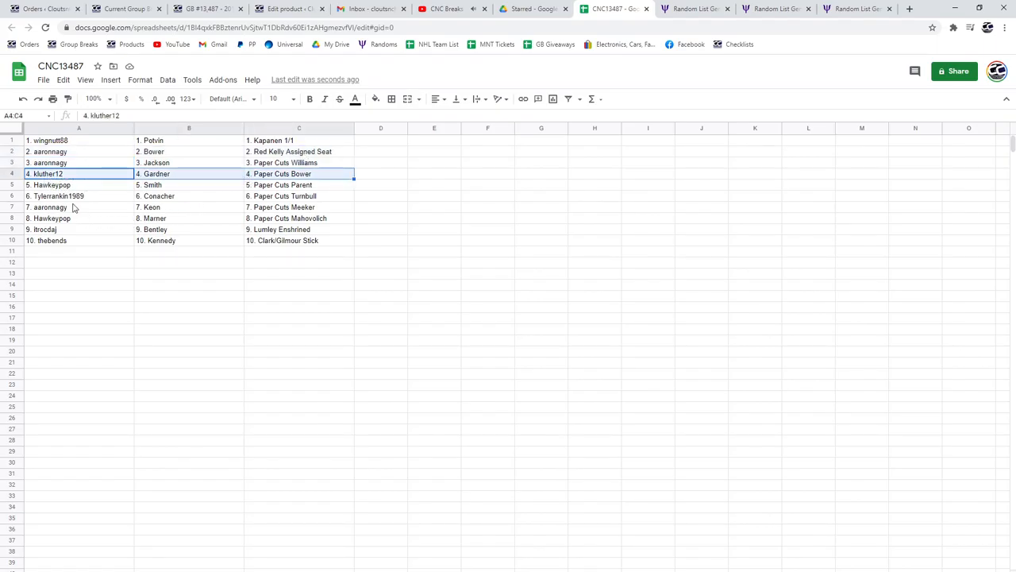
pyautogui.click(51, 184)
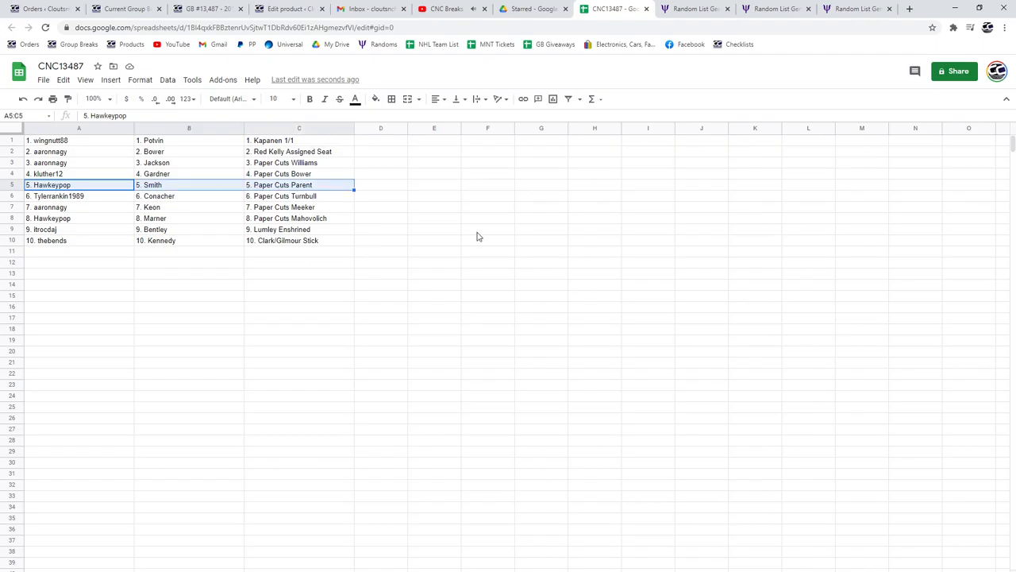